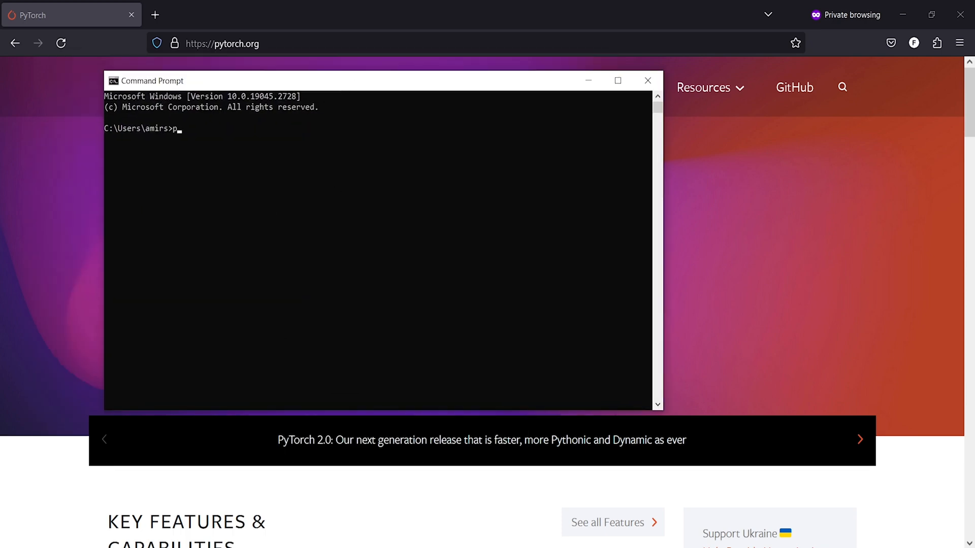
# Step: Start Python, import torch and display torch.__version__ showing 2.0.0
pyautogui.write('ython')
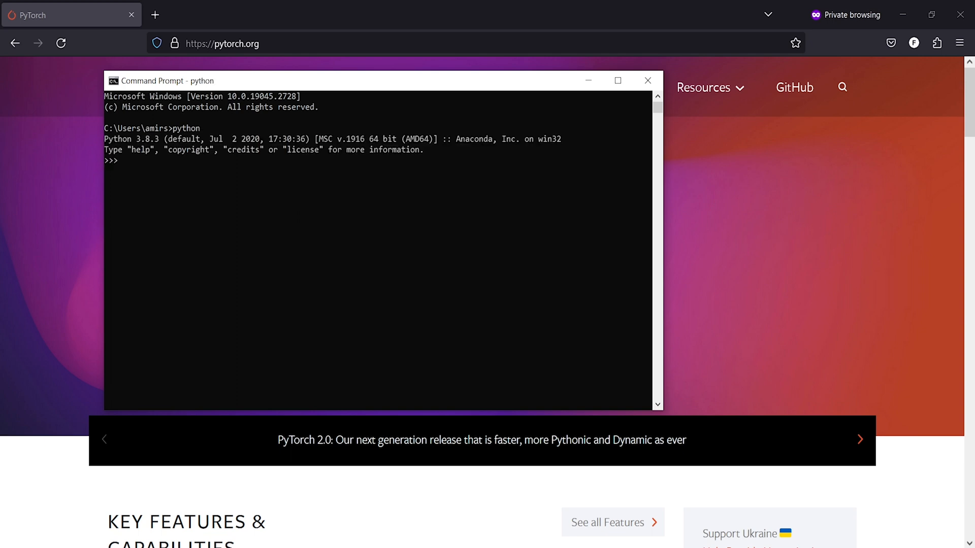
pyautogui.write('import torch')
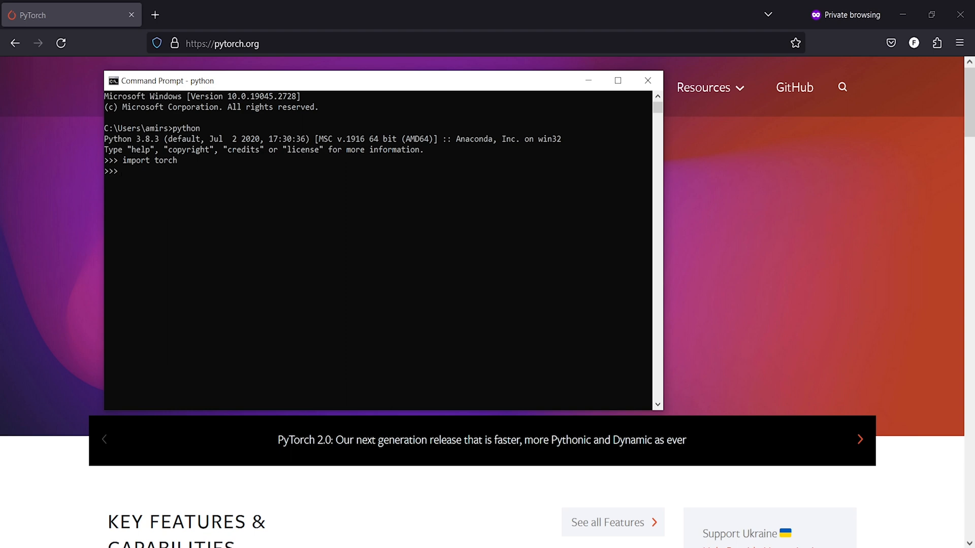
pyautogui.write('impor')
pyautogui.write('torch.__version__')
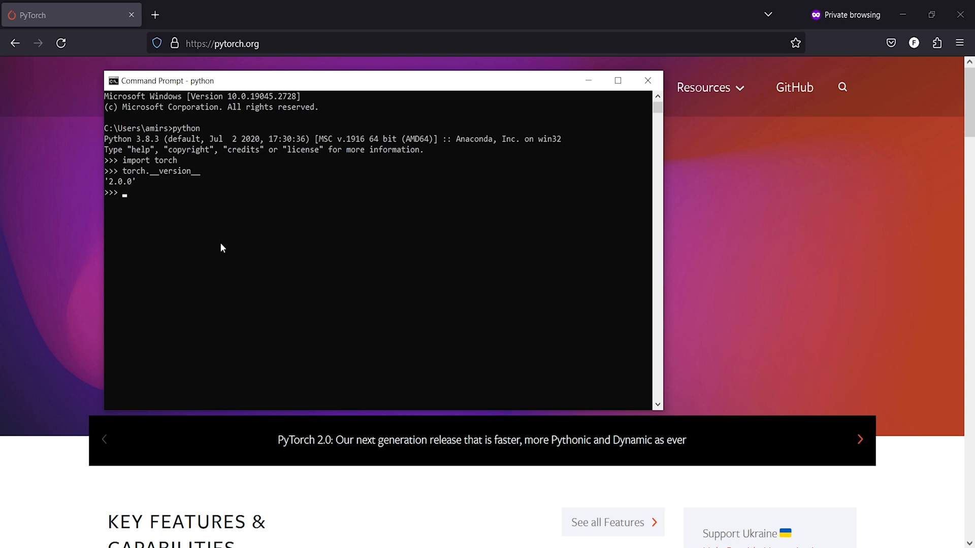
pyautogui.moveTo(136, 206)
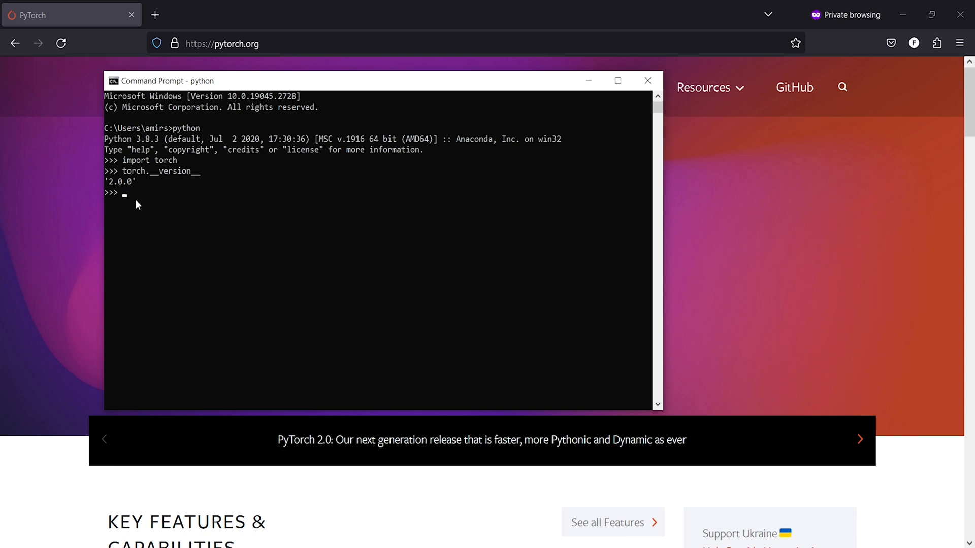
pyautogui.moveTo(364, 208)
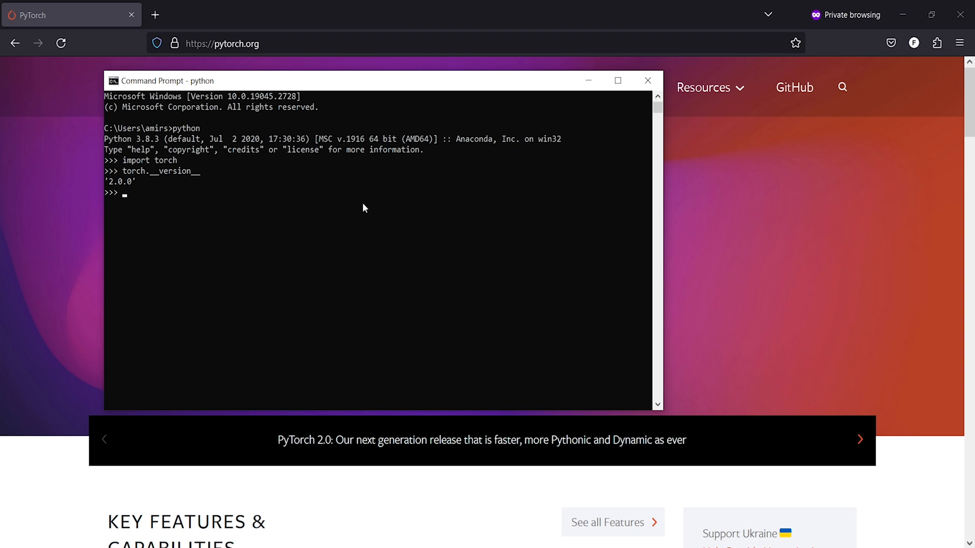
pyautogui.moveTo(532, 171)
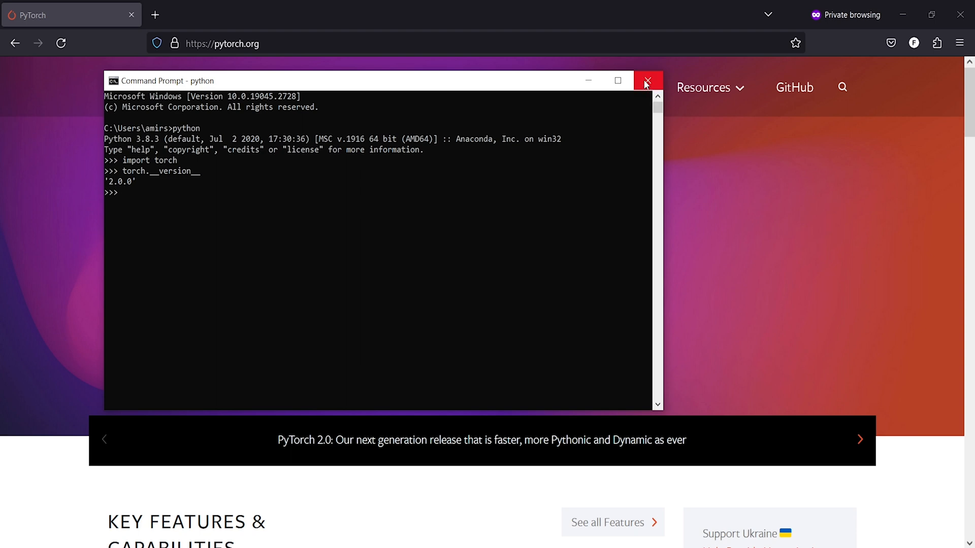
# Step: Close the Python Command Prompt and expand the Anaconda3 (64-bit) Start Menu group
pyautogui.click(646, 80)
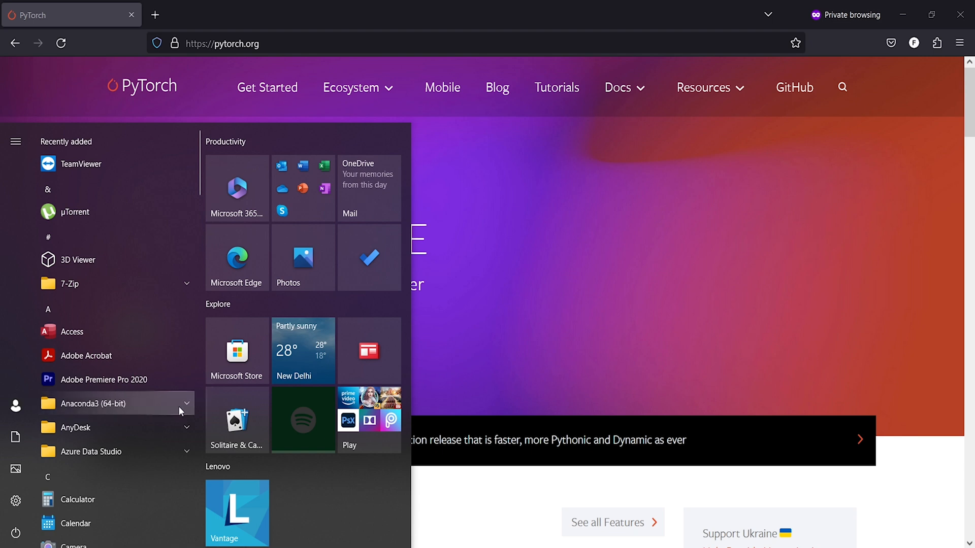
pyautogui.click(94, 404)
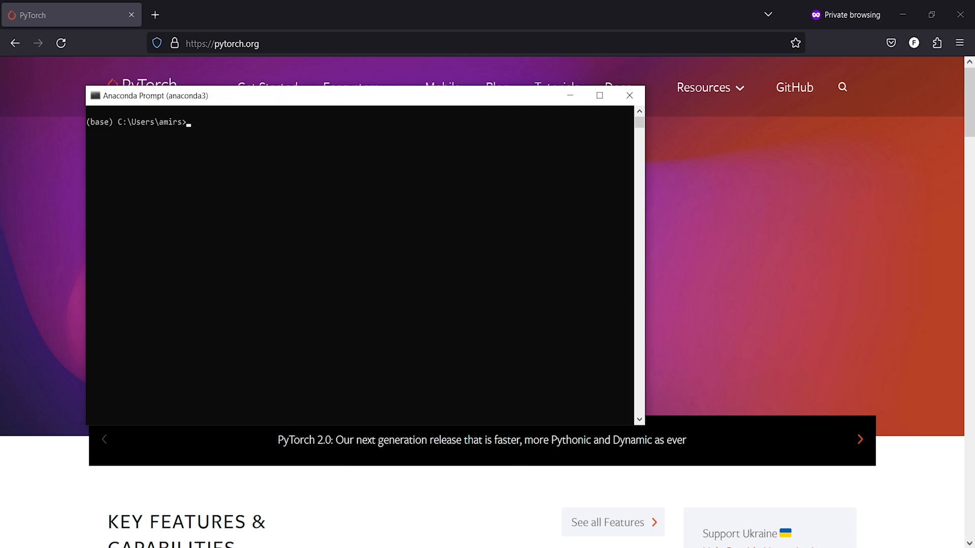
# Step: Run 'conda uninstall pytorch' to get the package plan and Proceed prompt
pyautogui.write('conda uninsta')
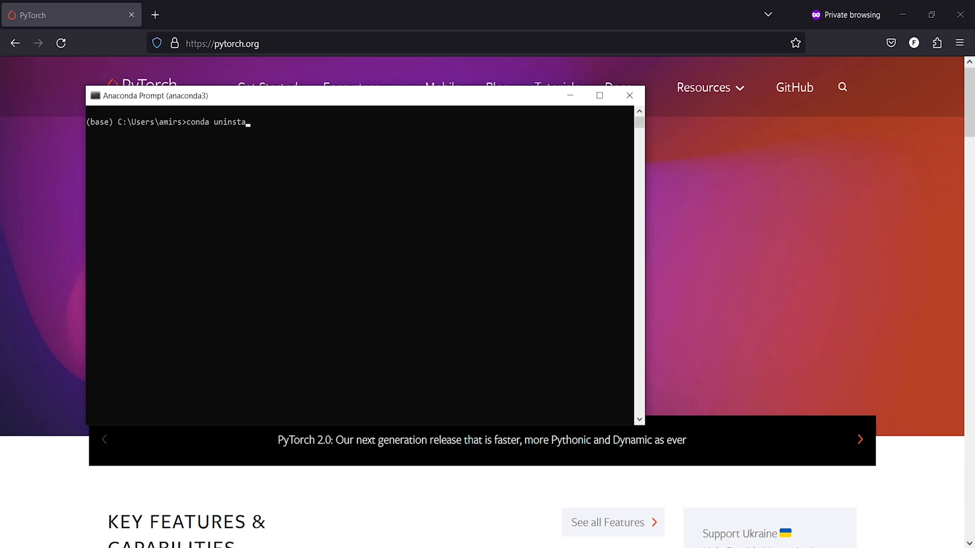
pyautogui.write('ll pytorch')
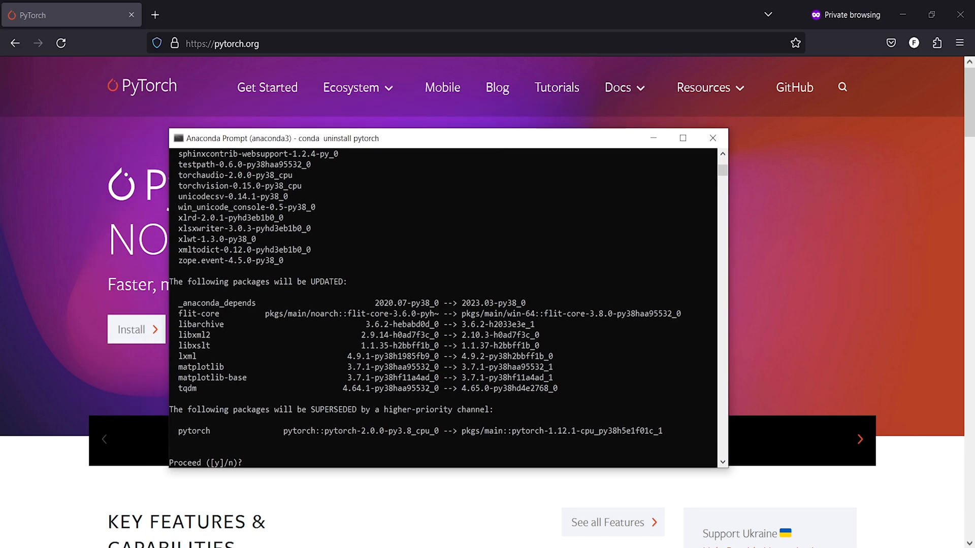
# Step: Answer Y at the Proceed prompt and let the transaction finish
pyautogui.write('Y')
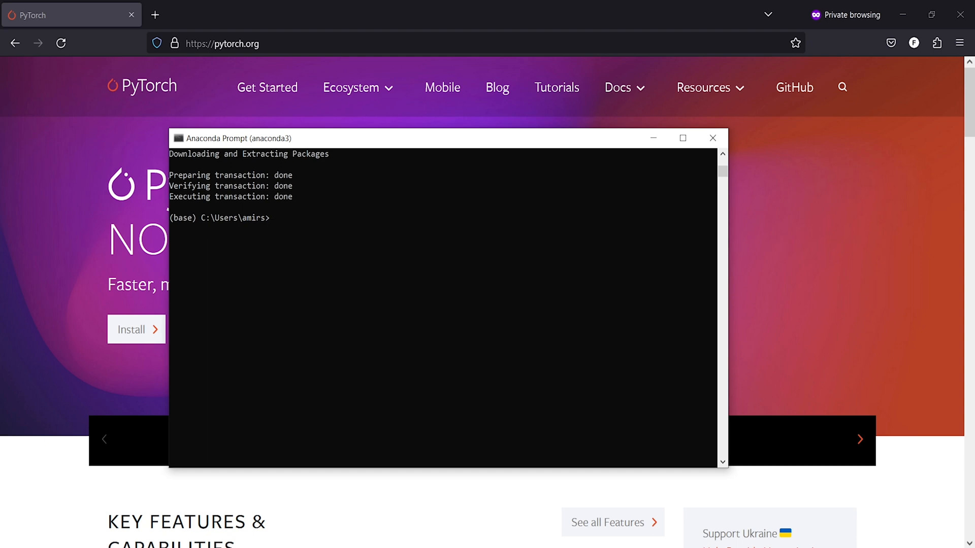
pyautogui.moveTo(666, 231)
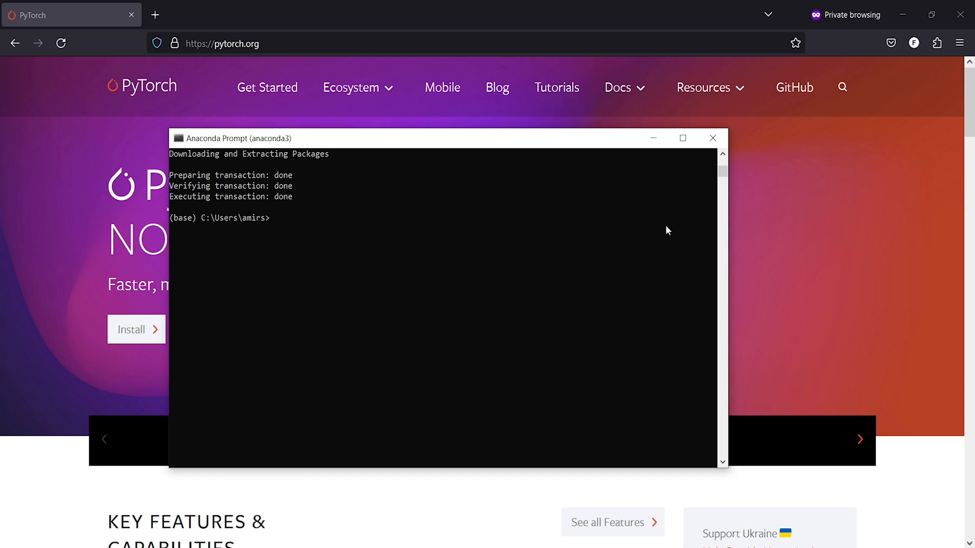
pyautogui.moveTo(712, 138)
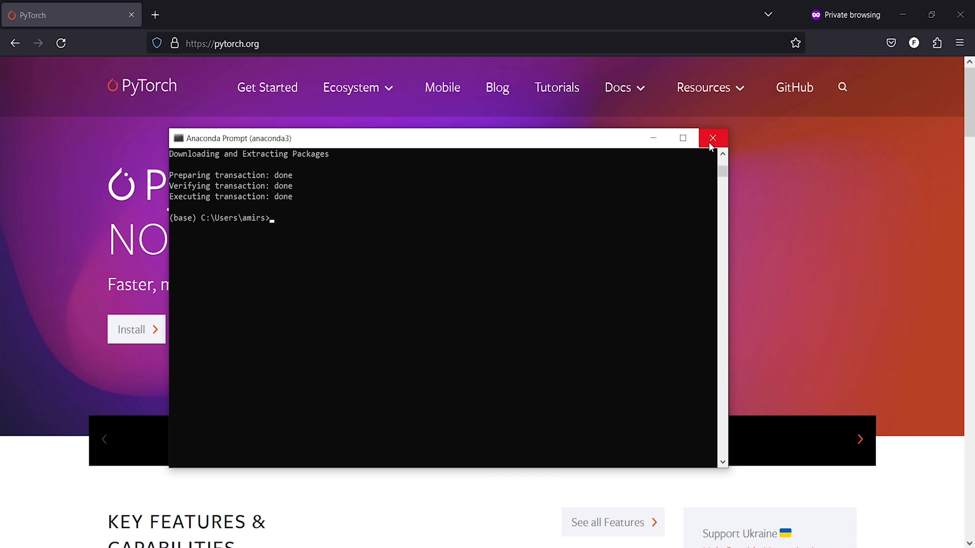
pyautogui.moveTo(712, 137)
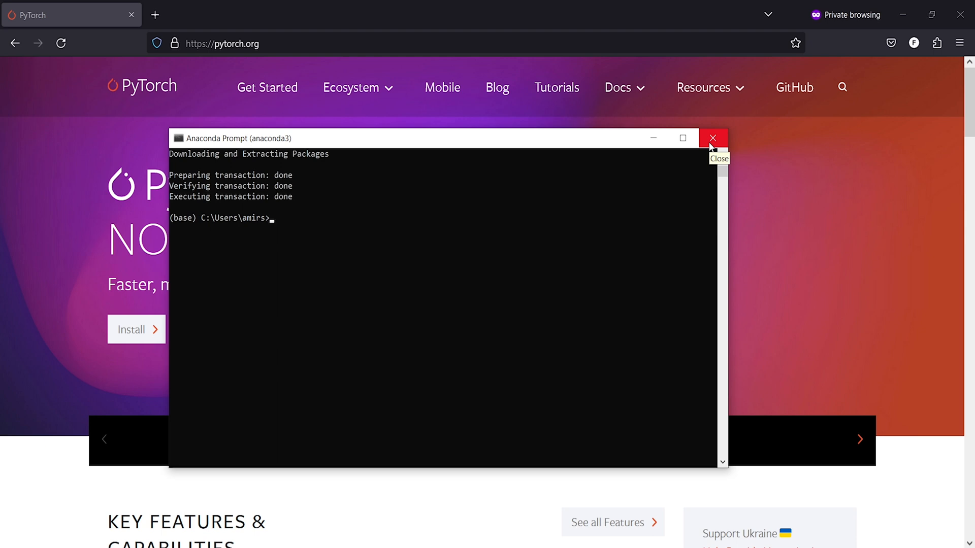
# Step: Close Anaconda Prompt, then run python and 'import torch' in Command Prompt, getting ModuleNotFoundError
pyautogui.click(713, 138)
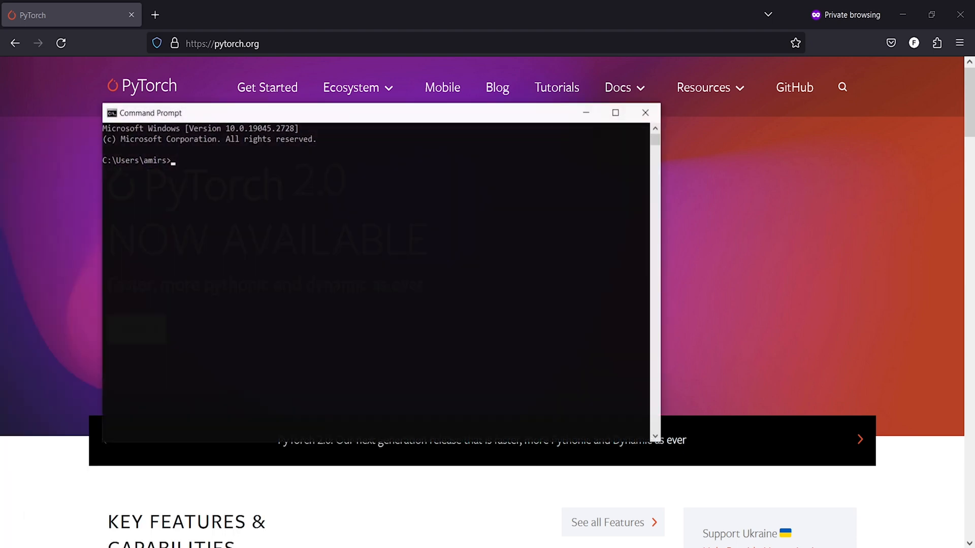
pyautogui.write('python')
pyautogui.write('import ')
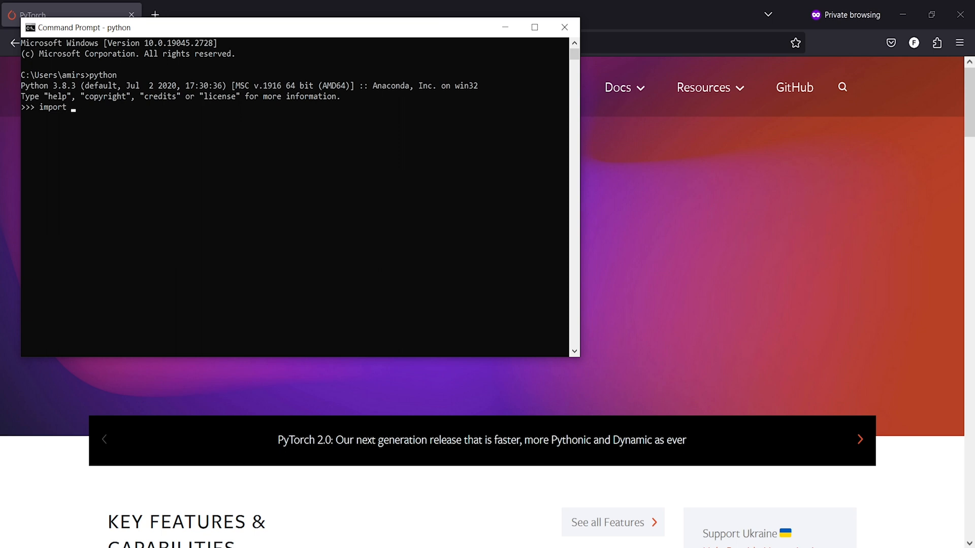
pyautogui.write('torch')
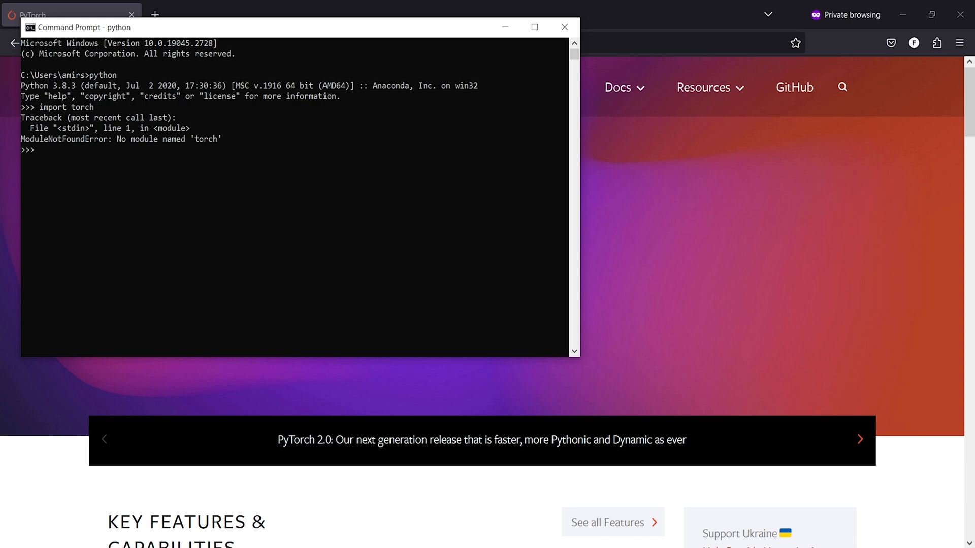
pyautogui.moveTo(62, 155)
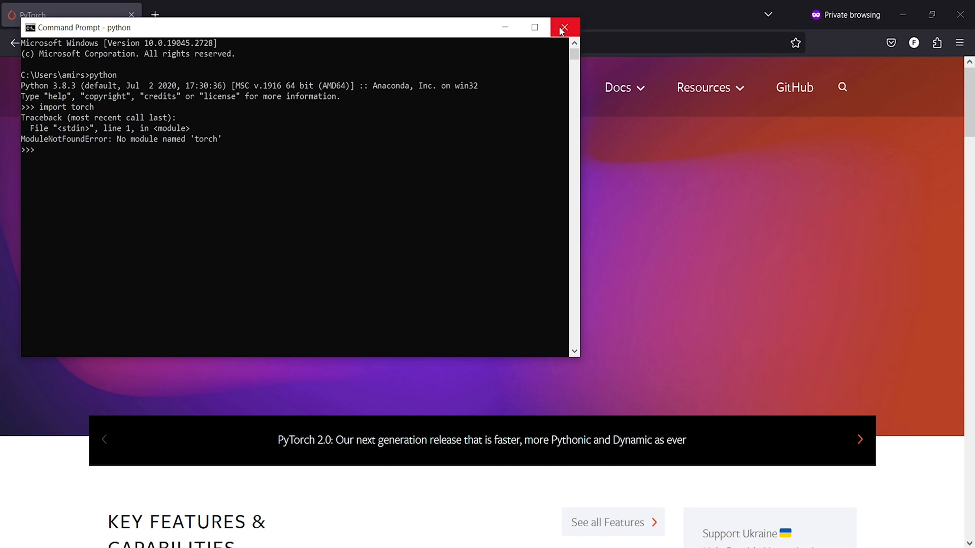
# Step: Close the Python session and launch Anaconda Prompt (anaconda3) from the Anaconda3 (64-bit) group
pyautogui.click(564, 28)
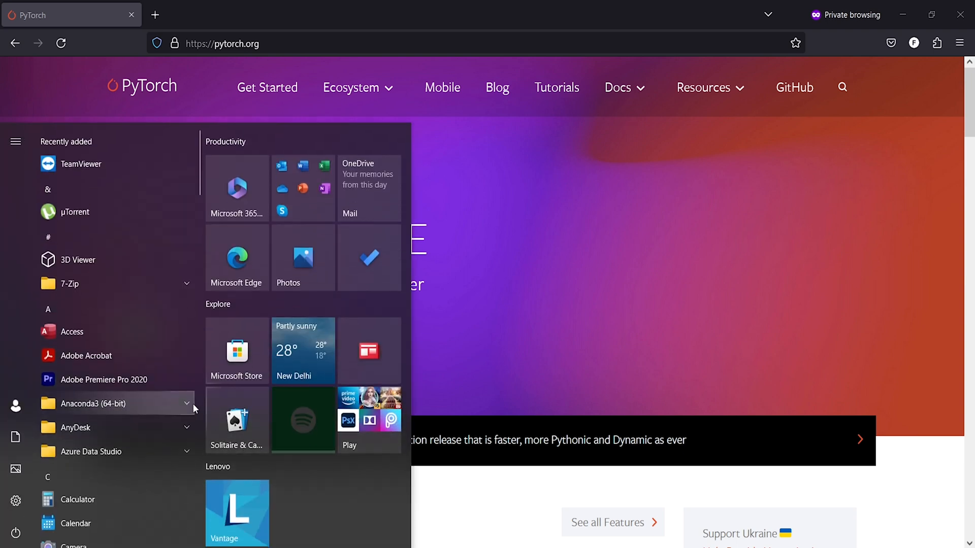
pyautogui.click(94, 403)
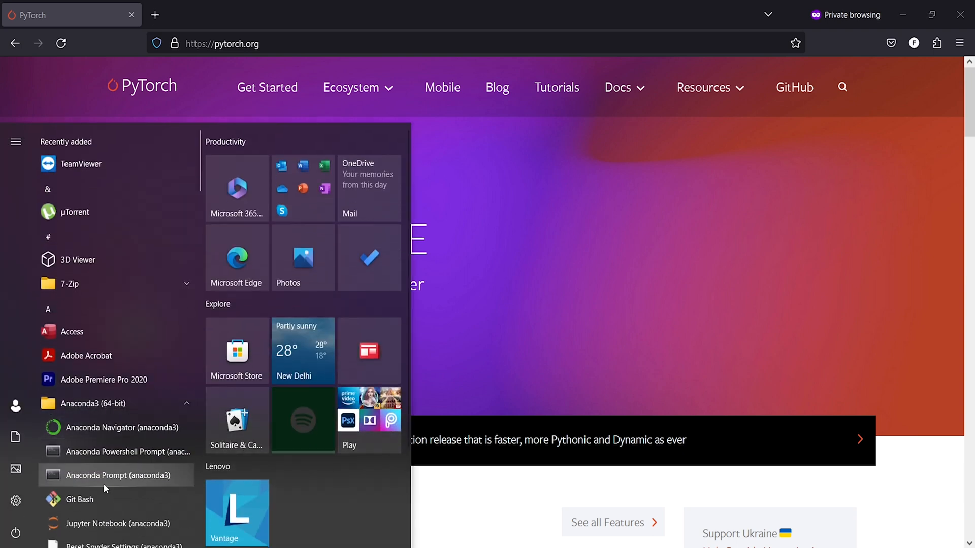
pyautogui.click(117, 476)
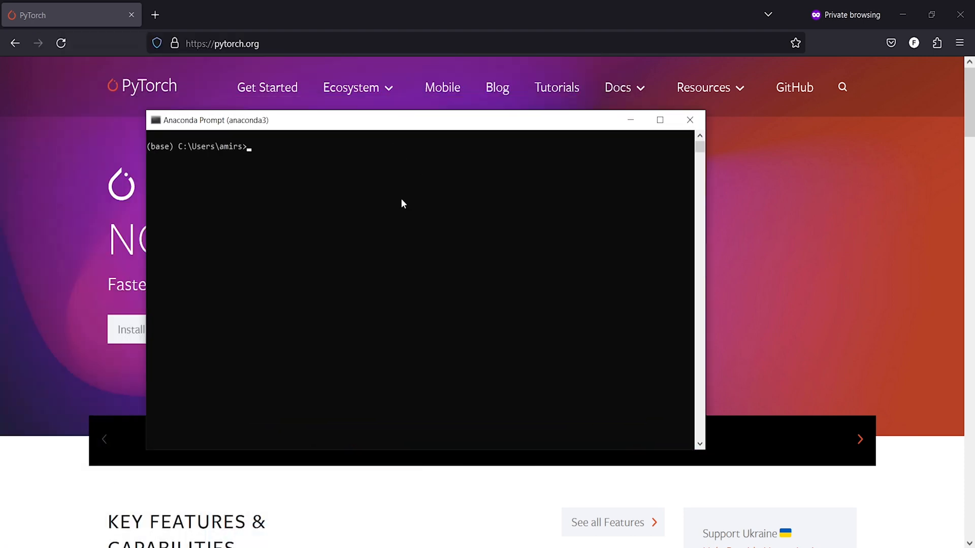
# Step: Rerun 'conda uninstall pytorch', which fails with PackagesNotFoundError for pytorch
pyautogui.write('conda uninst')
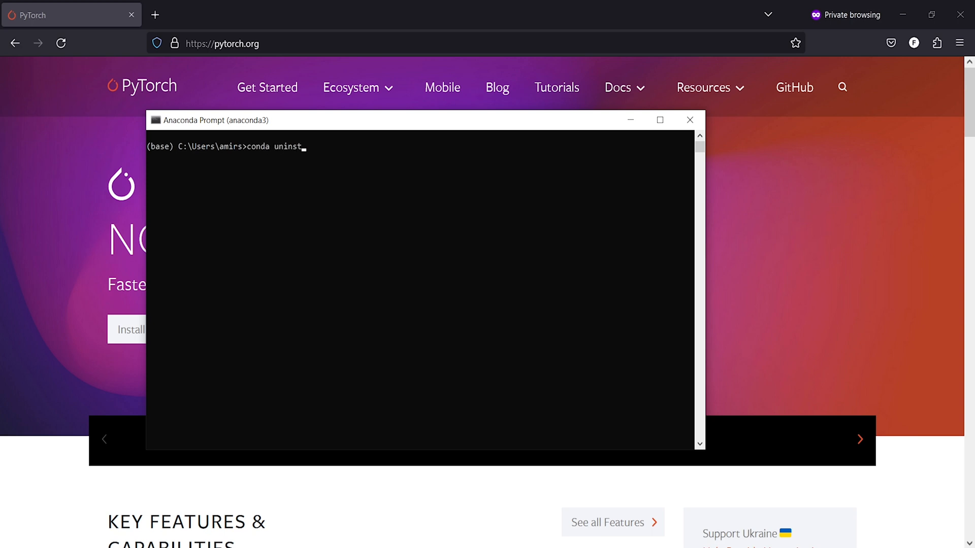
pyautogui.write('all pytorch')
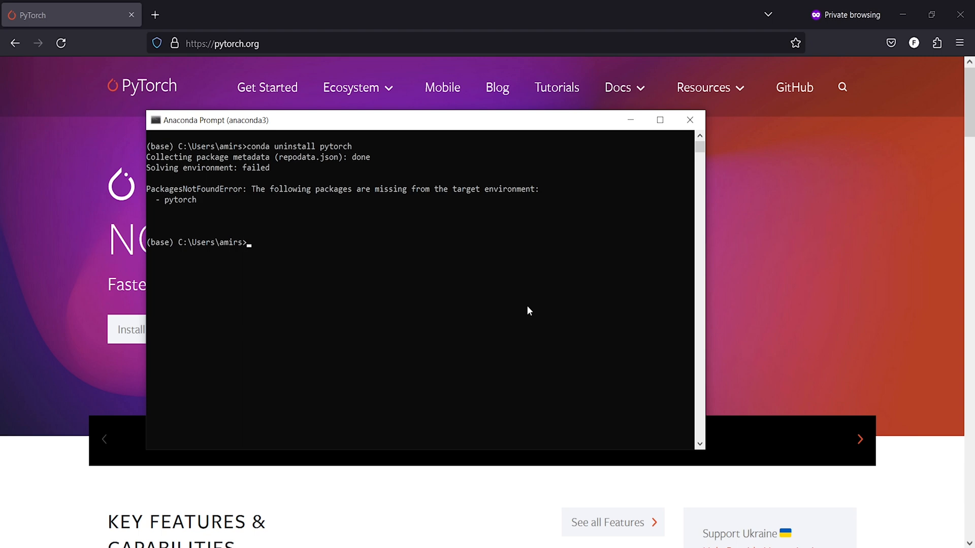
pyautogui.moveTo(409, 246)
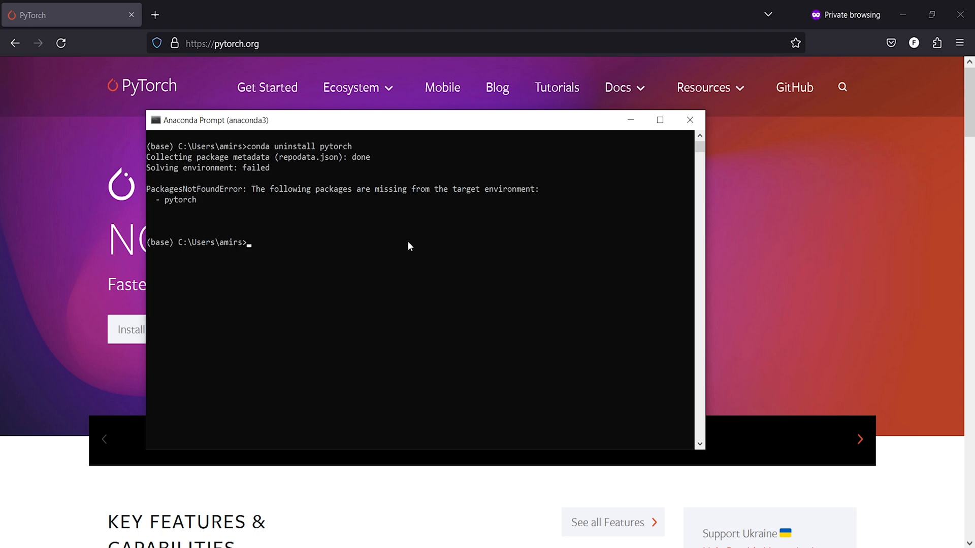
pyautogui.moveTo(225, 214)
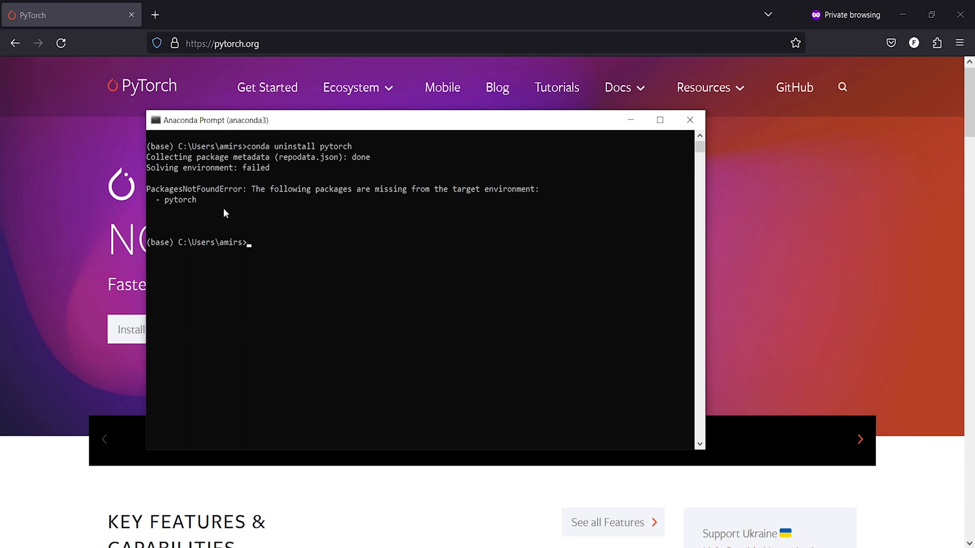
pyautogui.moveTo(443, 197)
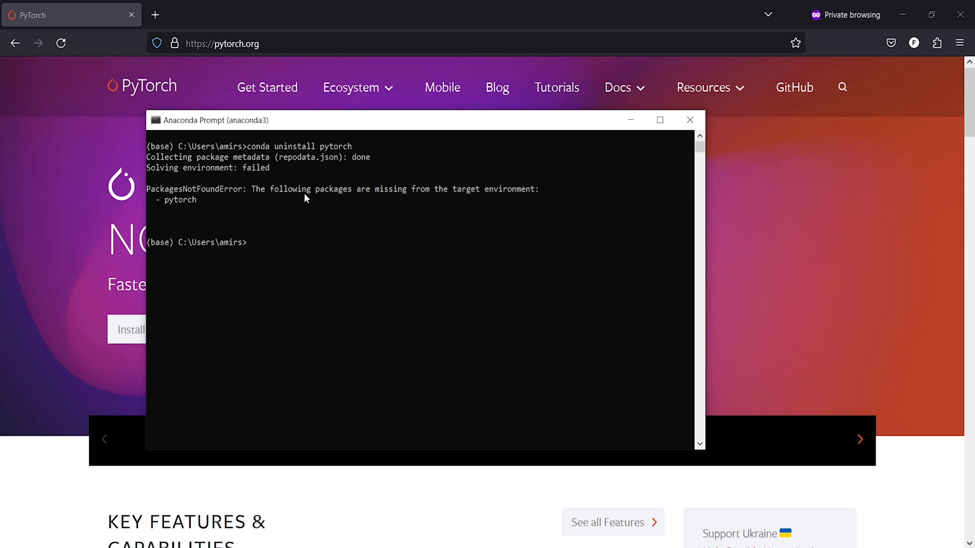
pyautogui.moveTo(482, 426)
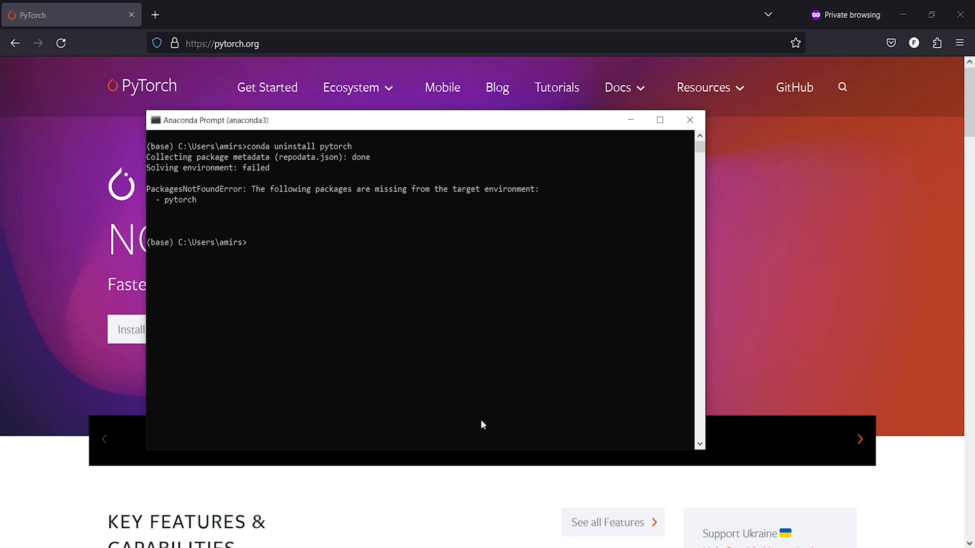